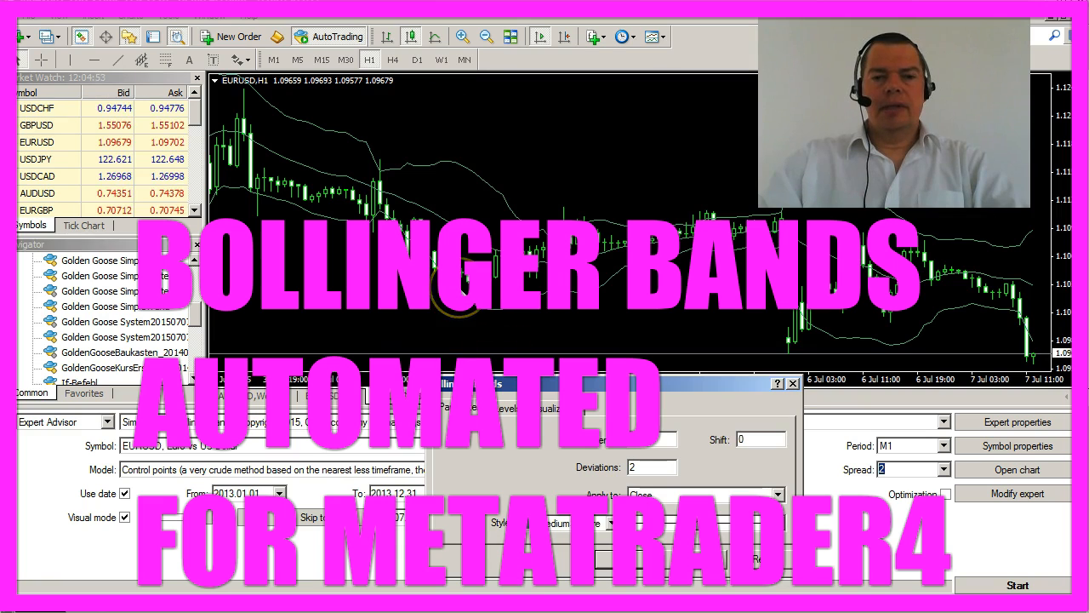
pyautogui.moveTo(498, 206)
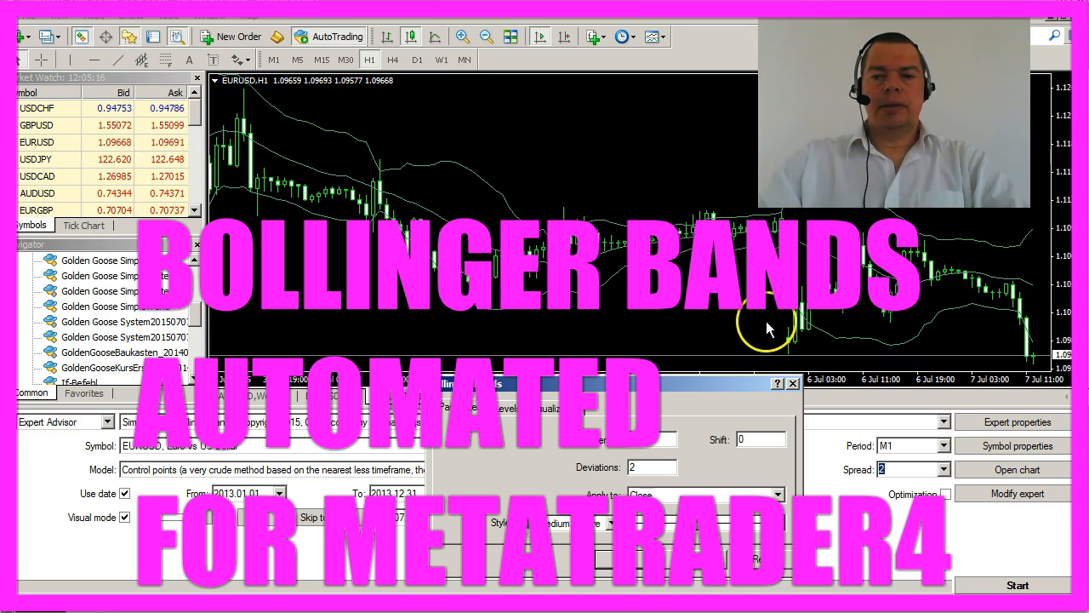
pyautogui.moveTo(797, 340)
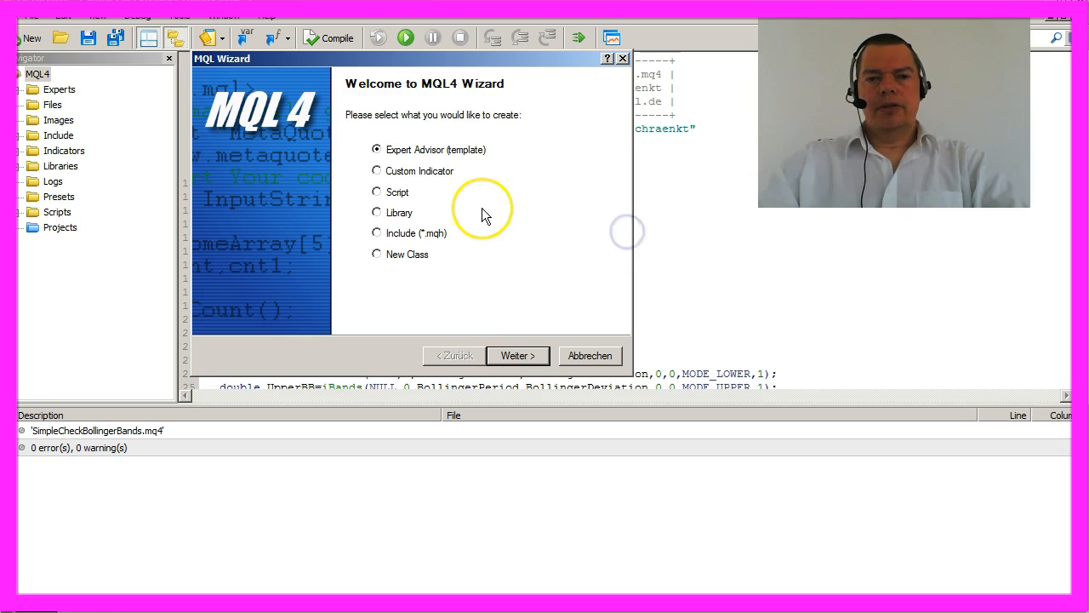
pyautogui.moveTo(517, 341)
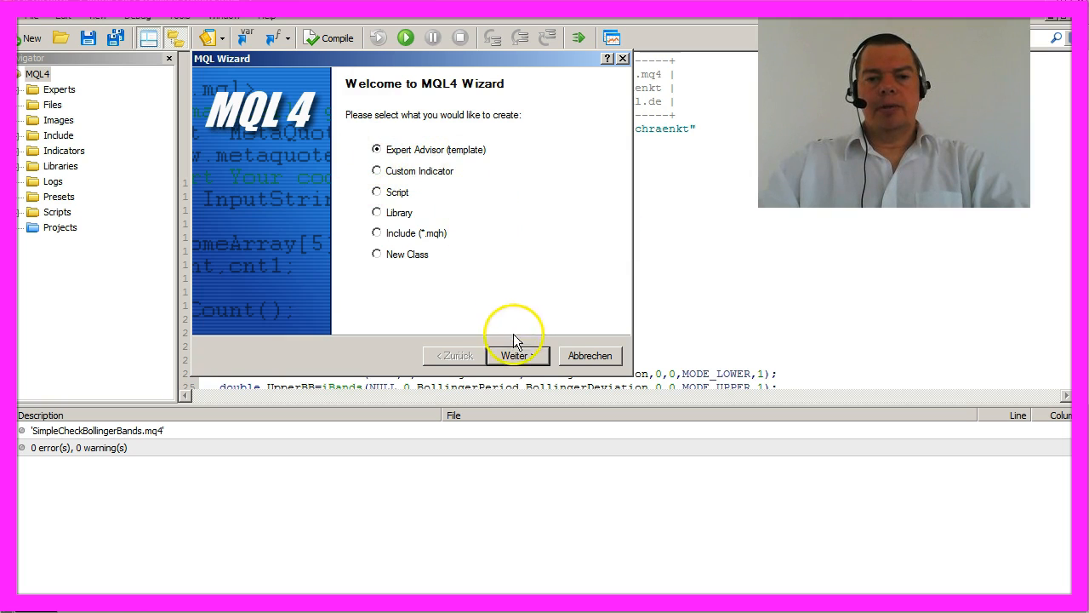
# Step: Choose Expert Advisor (template) in the MQL4 Wizard to begin a new expert advisor
pyautogui.click(517, 355)
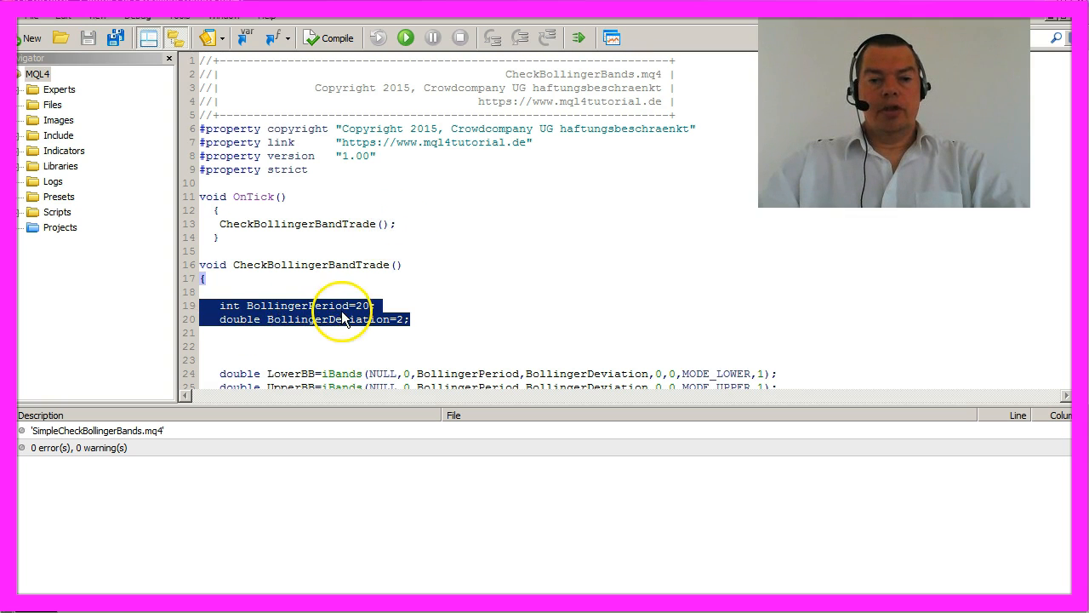
pyautogui.moveTo(345, 331)
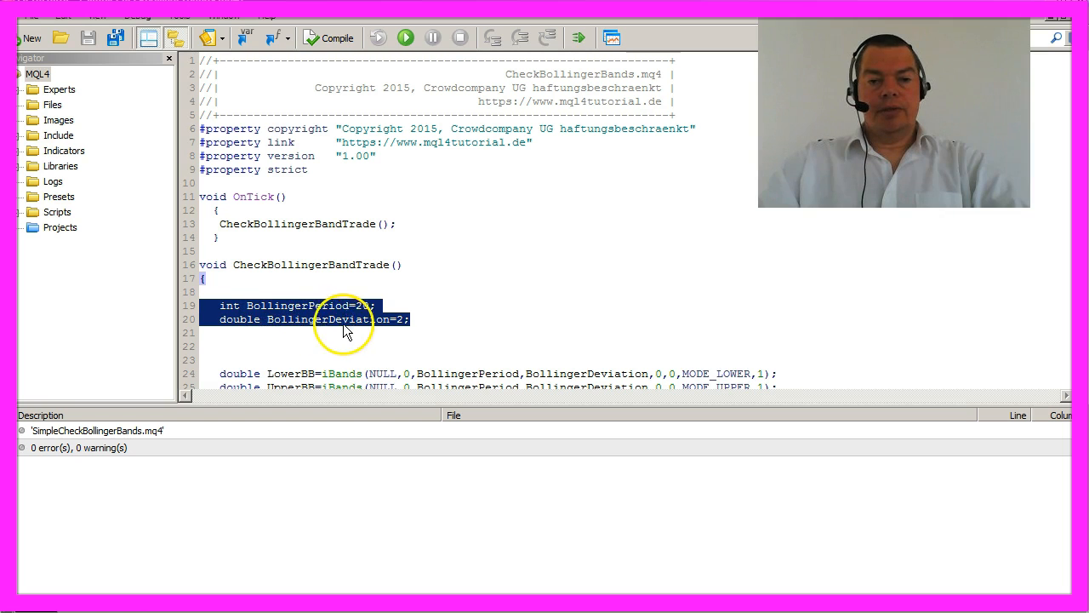
pyautogui.moveTo(437, 316)
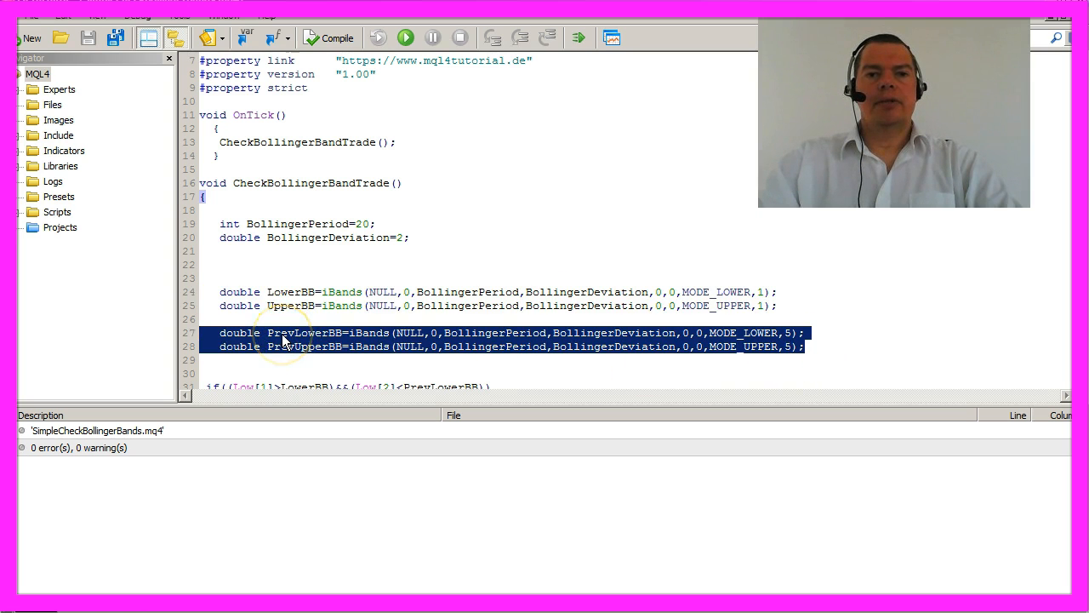
pyautogui.moveTo(347, 340)
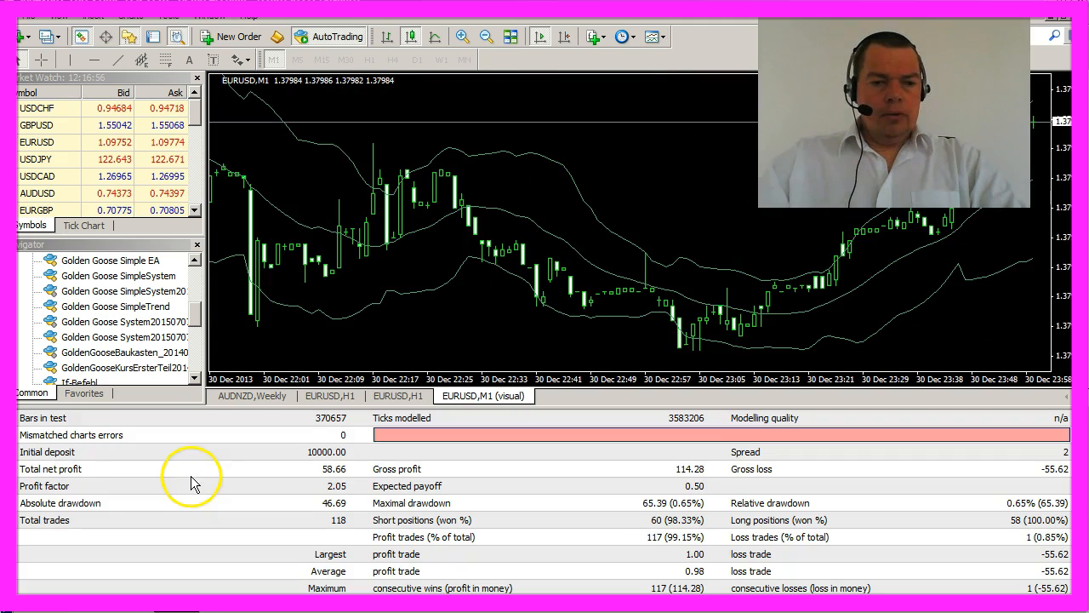
pyautogui.moveTo(306, 479)
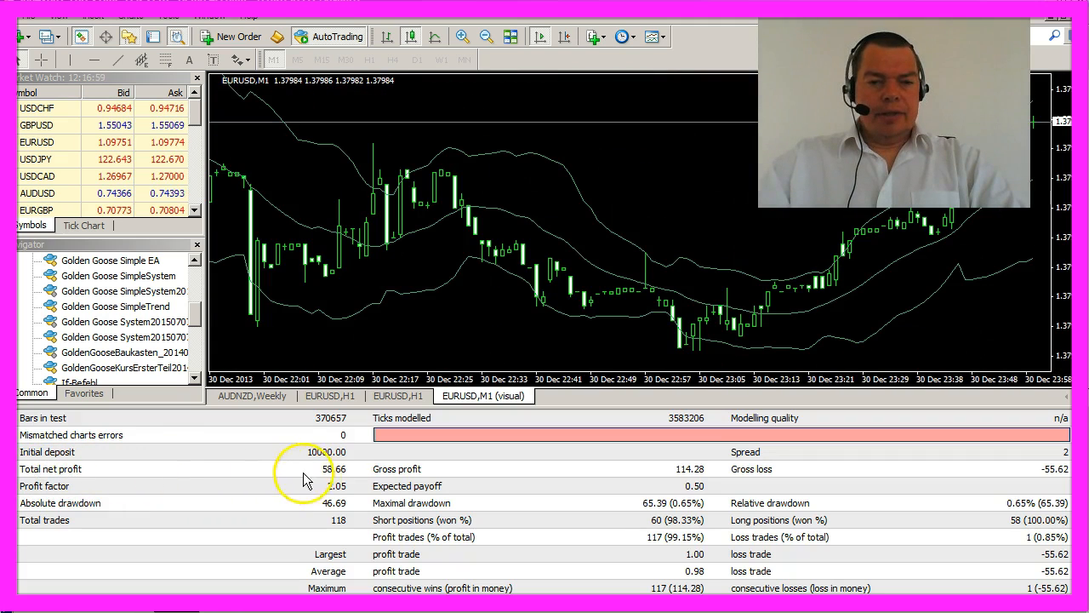
pyautogui.moveTo(346, 477)
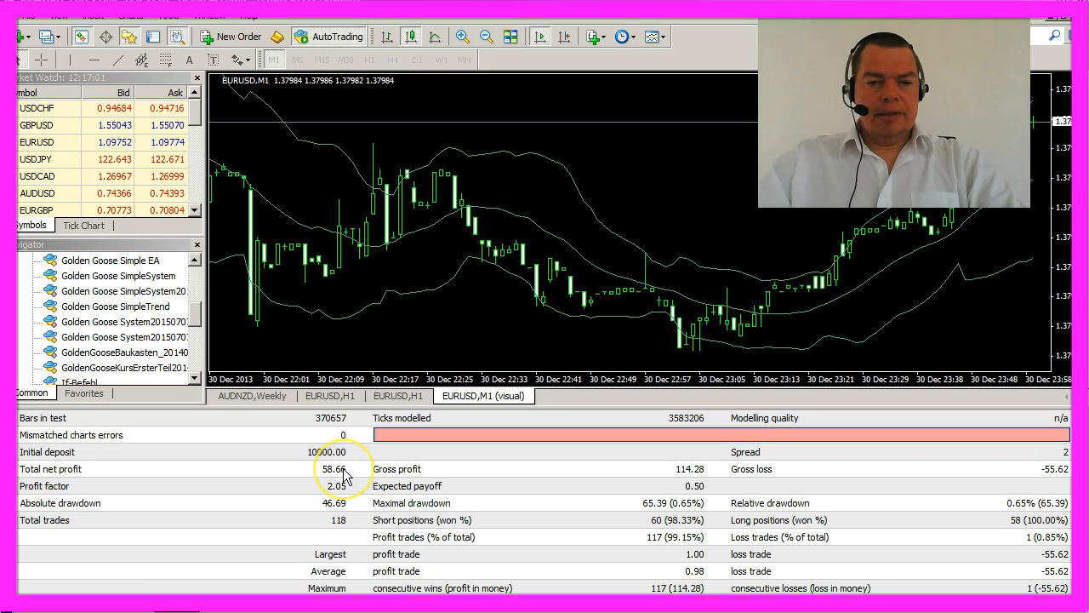